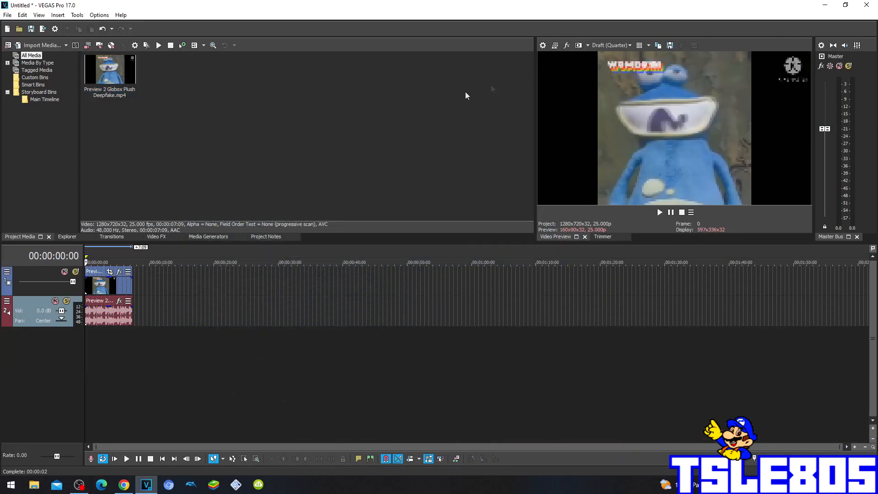
Step: Raise the Video Preview quality from Draft (Quarter) to Good (Quarter)
left_click(611, 45)
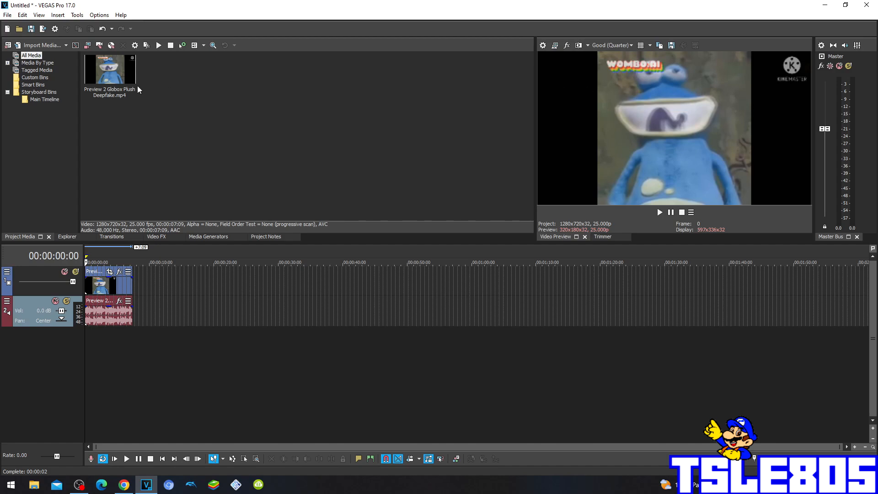
mouse_move(173, 87)
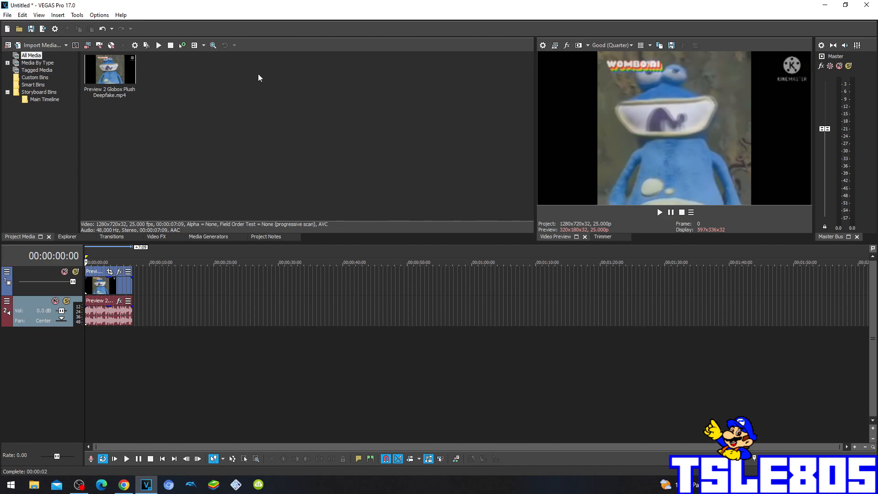
mouse_move(208, 106)
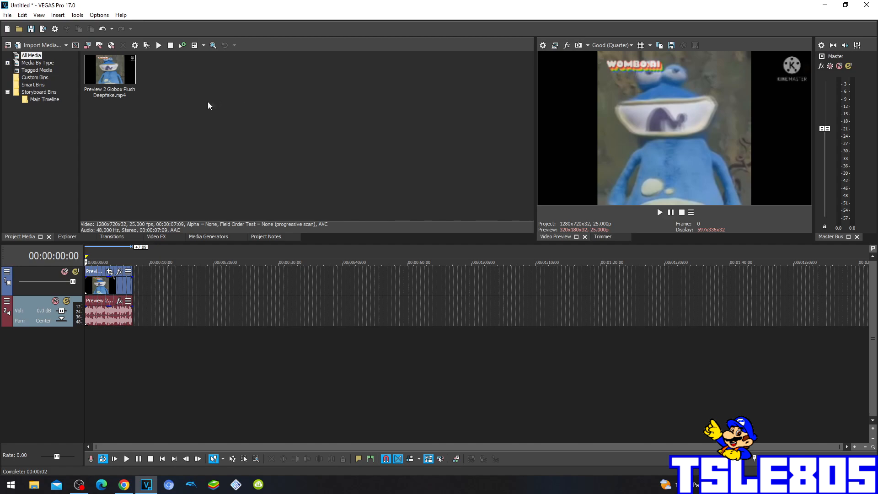
mouse_move(140, 108)
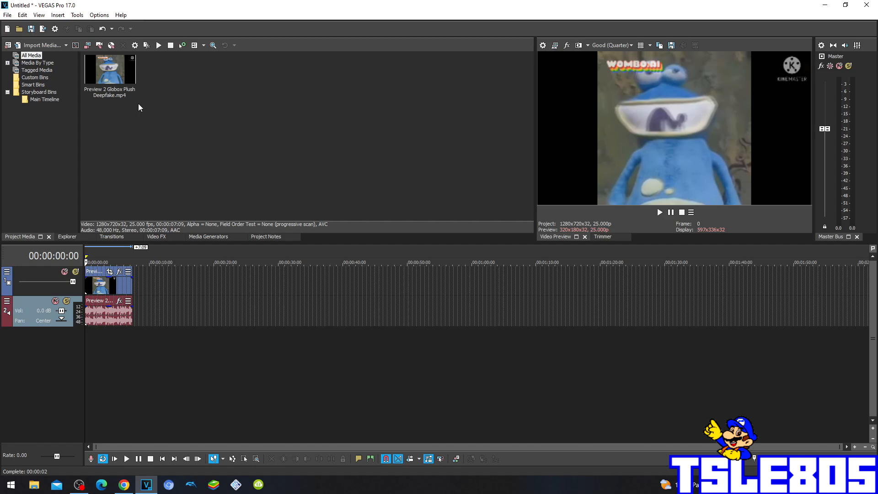
mouse_move(159, 174)
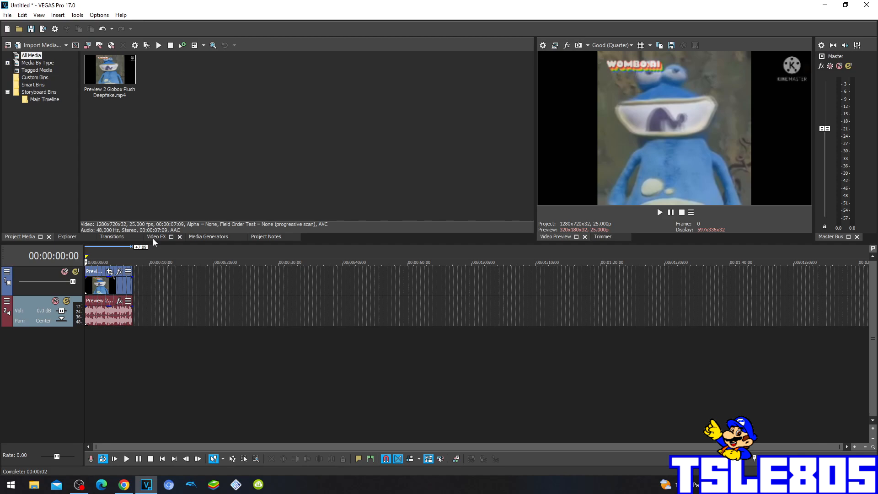
Step: Apply the NewBlue VE Video Tuneup Psychedelic preset to the Globox clip, tinting it orange
left_click(155, 236)
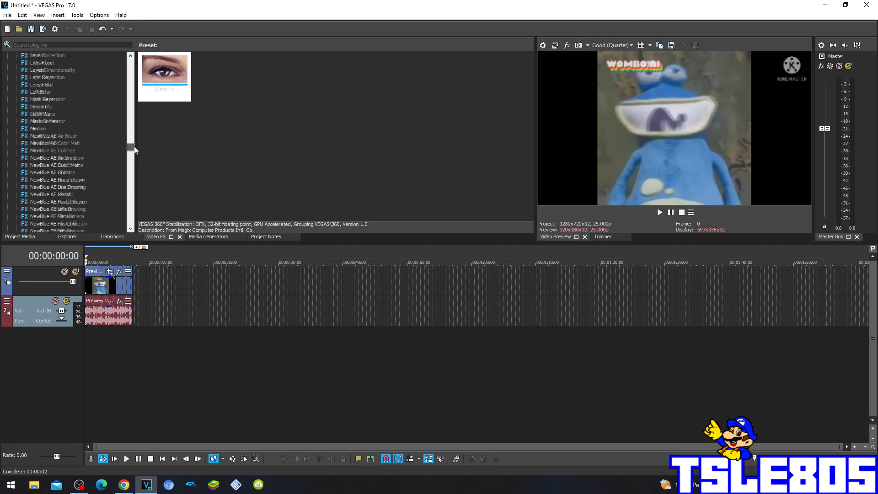
scroll("down", 3)
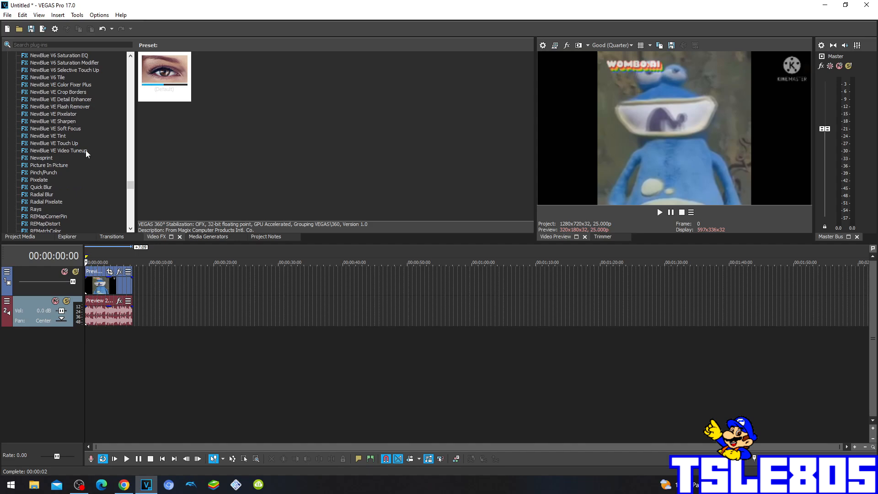
left_click(58, 150)
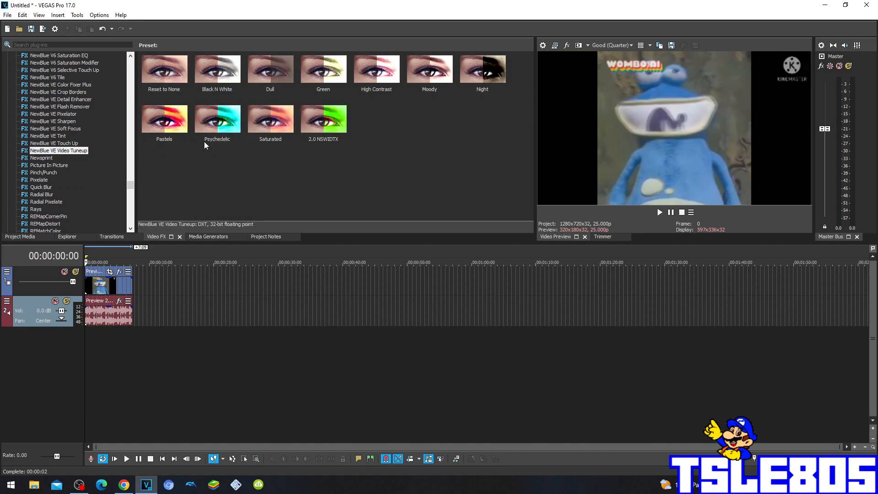
left_click(218, 118)
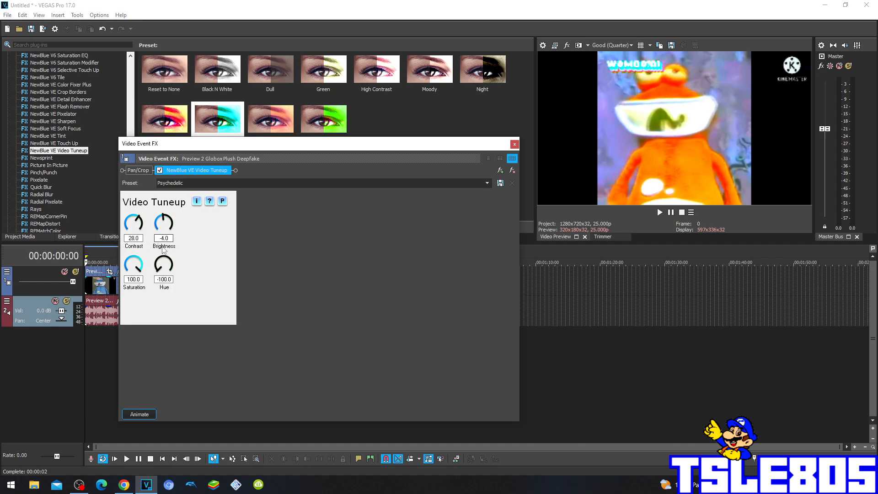
Step: Dismiss the Video Event FX window, keeping the Psychedelic tint, and bring up the clip's Pan/Crop editor
left_click(164, 238)
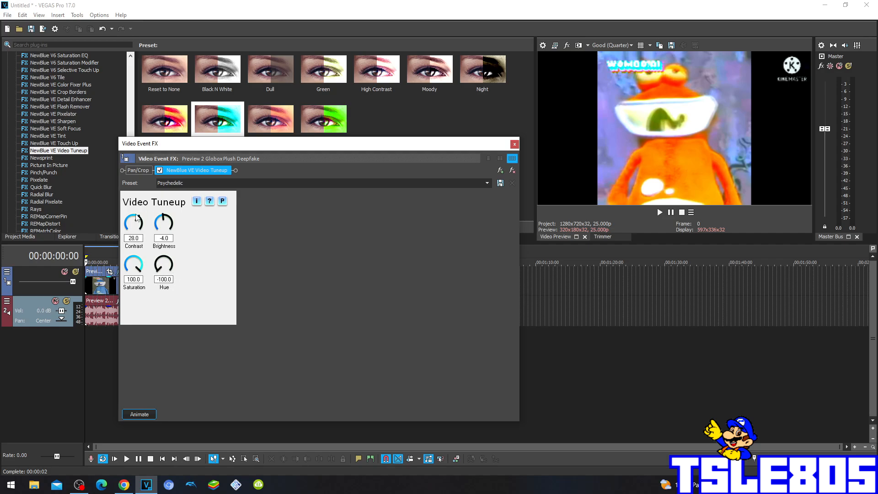
mouse_move(133, 266)
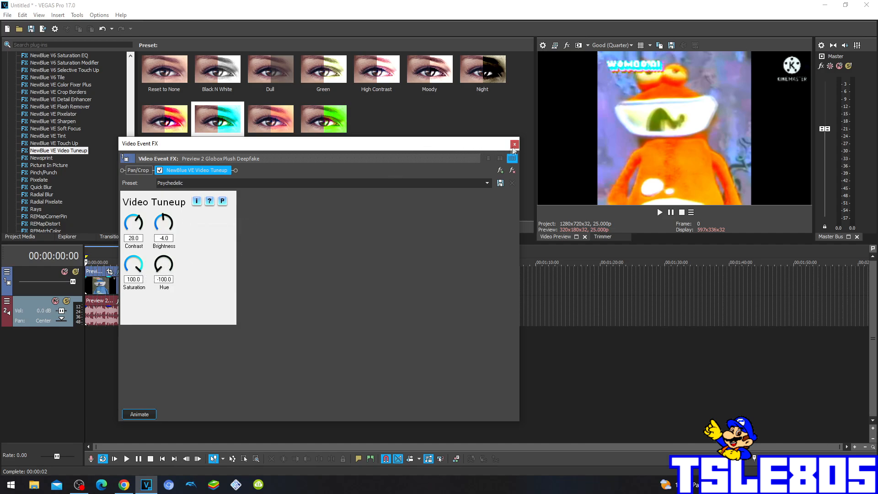
left_click(514, 144)
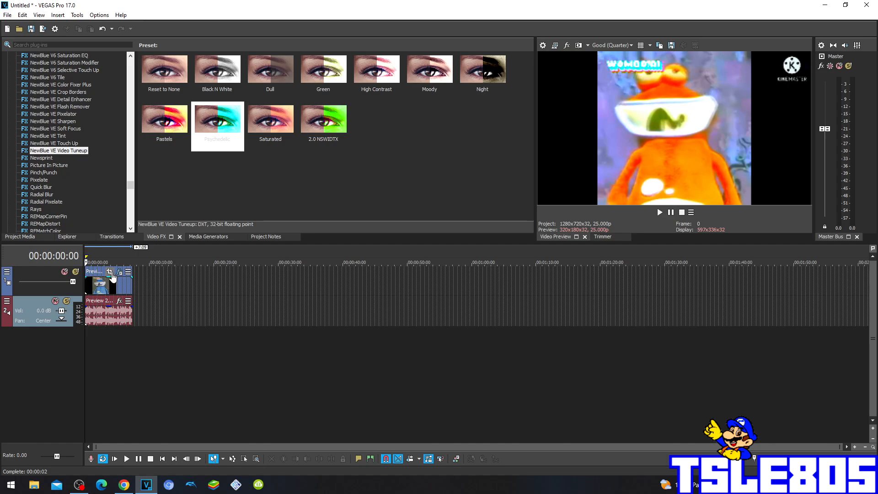
left_click(110, 271)
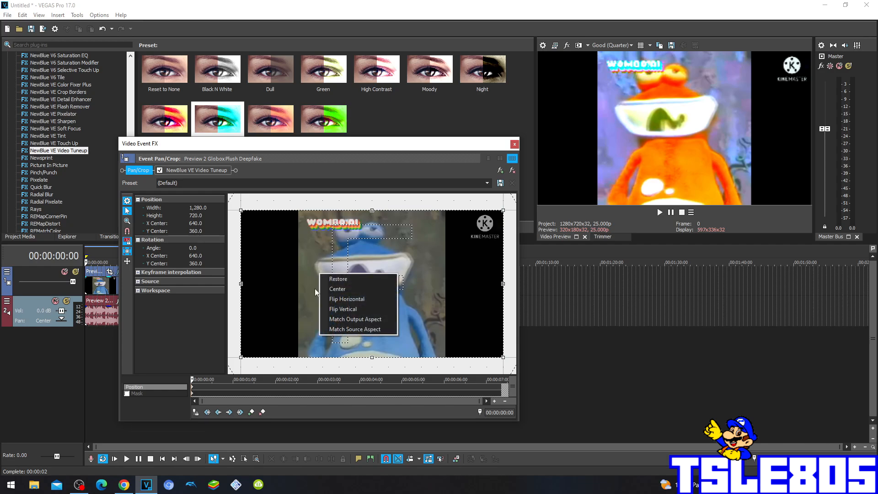
Step: Flip the Globox clip horizontally so the logo and title read reversed
left_click(347, 298)
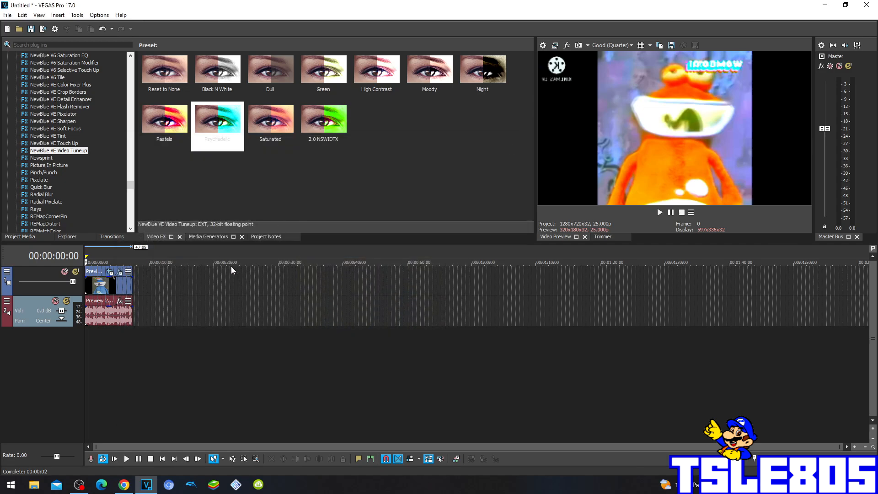
mouse_move(269, 316)
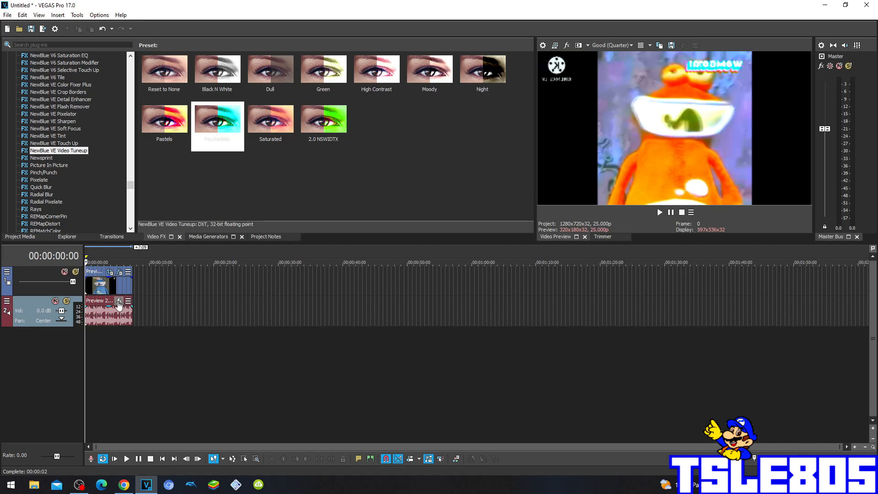
left_click(119, 301)
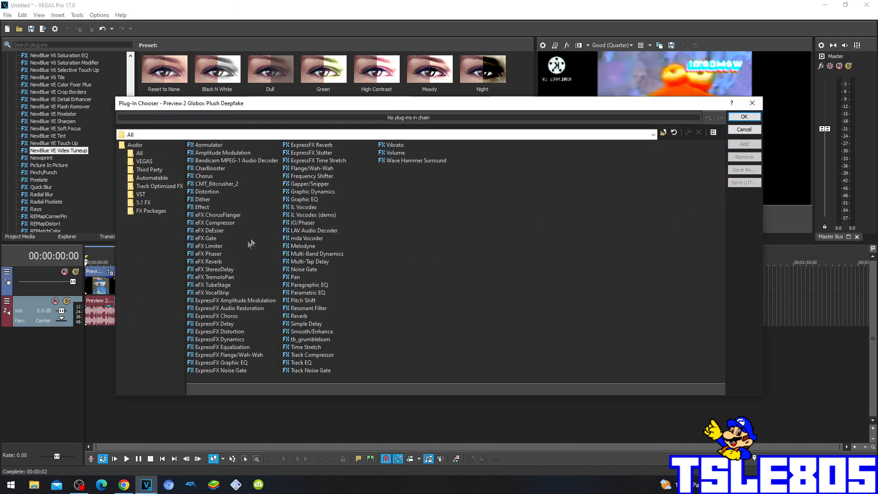
Step: Add ExpressFX Chorus and ExpressFX Distortion to the clip's audio effect chain
left_click(215, 316)
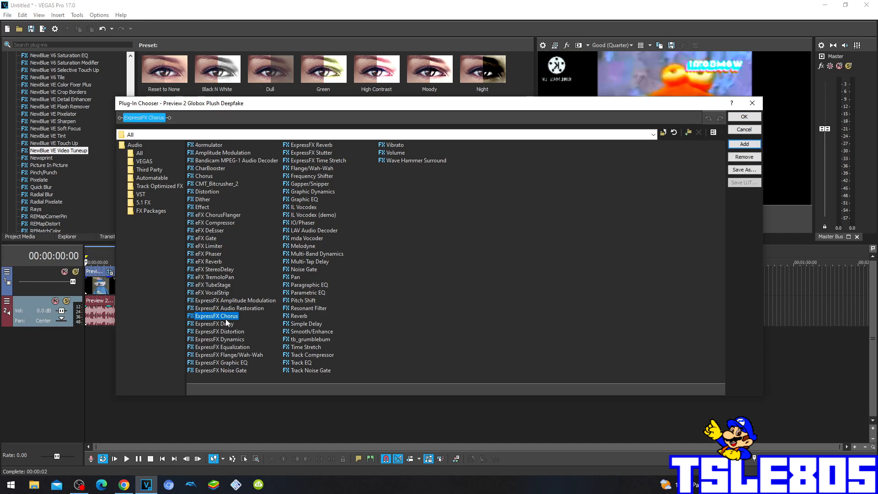
left_click(219, 331)
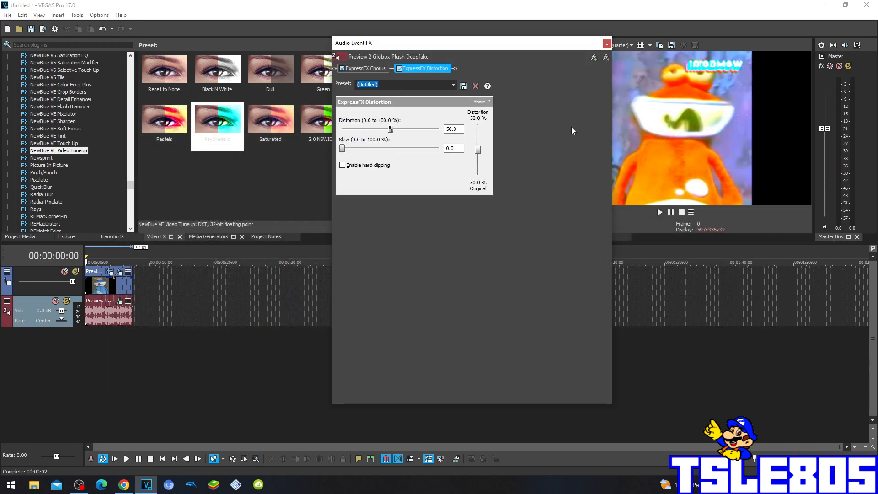
Step: Load a Chorus preset giving a 10.000 Hz rate and 100% chorus mix
left_click(365, 68)
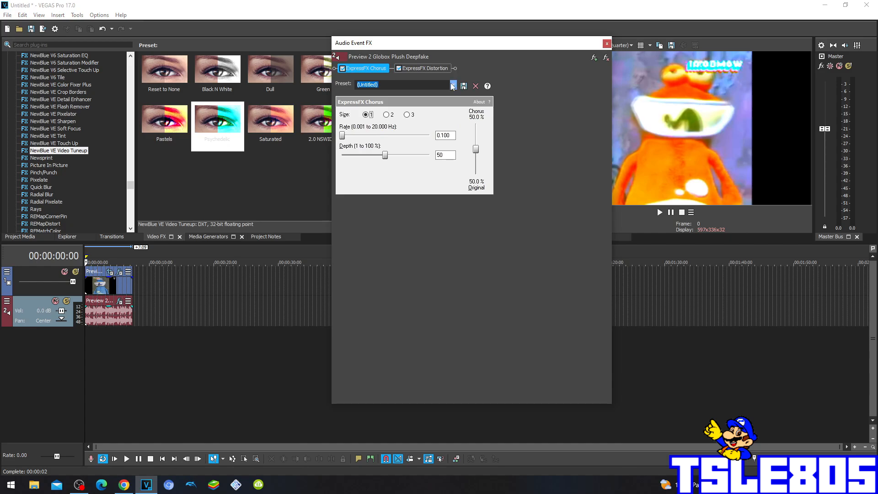
left_click(452, 84)
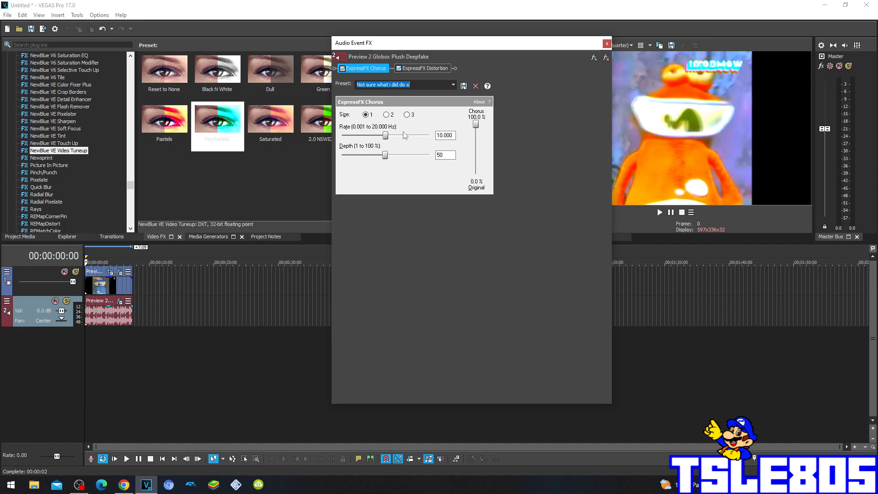
mouse_move(367, 145)
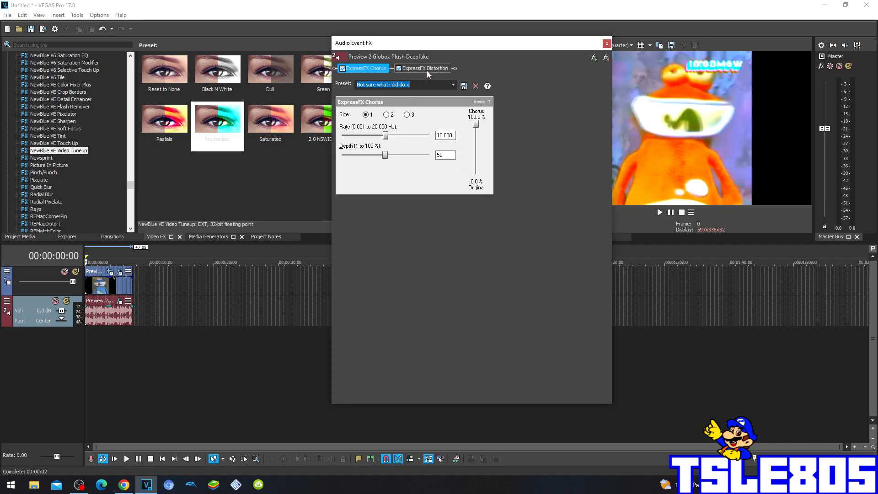
left_click(423, 68)
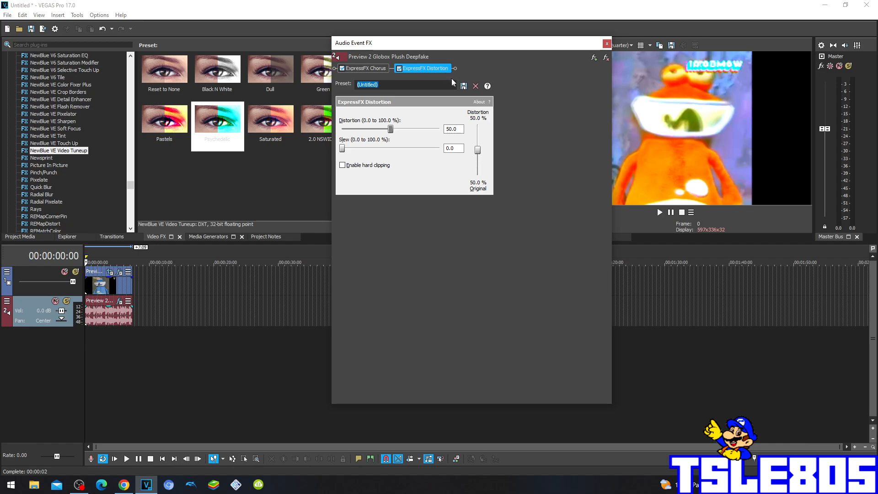
Step: Set the Distortion effect to the [Sys] Gristle preset and close the Audio Event FX window
left_click(453, 84)
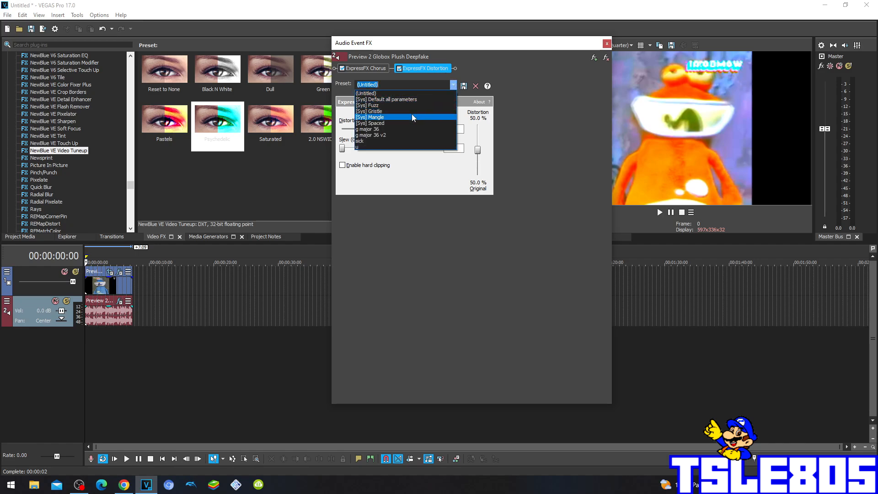
left_click(369, 111)
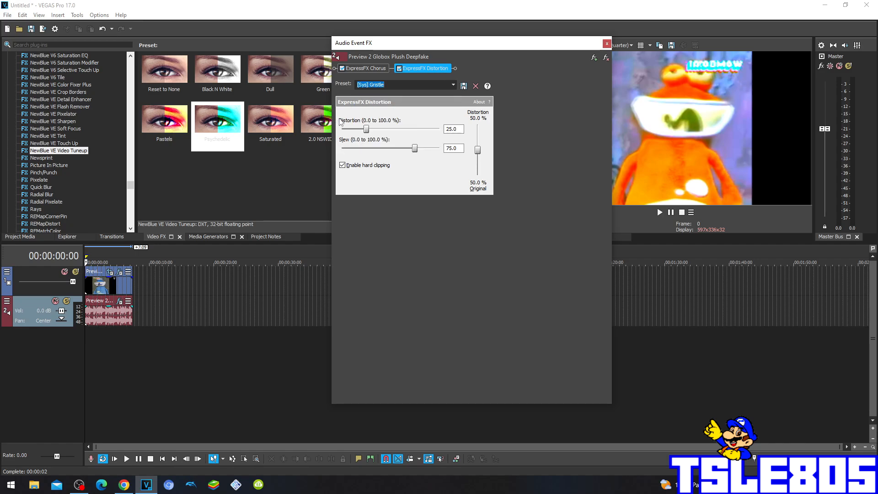
left_click(454, 129)
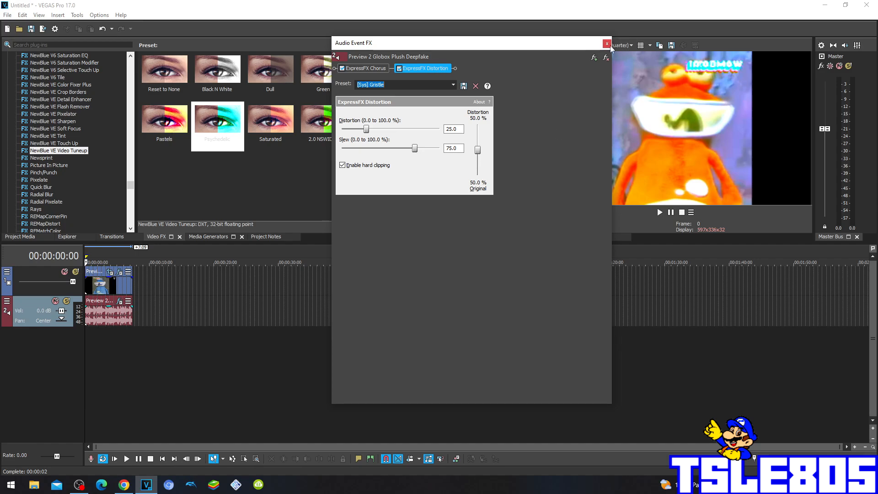
left_click(605, 43)
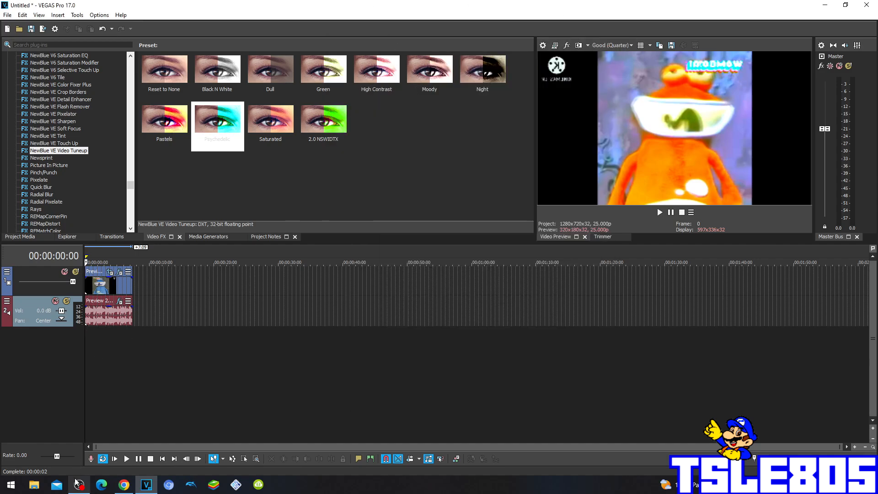
Step: Play back the edited clip to review it and raise the OBS microphone level to 0 dB
left_click(78, 485)
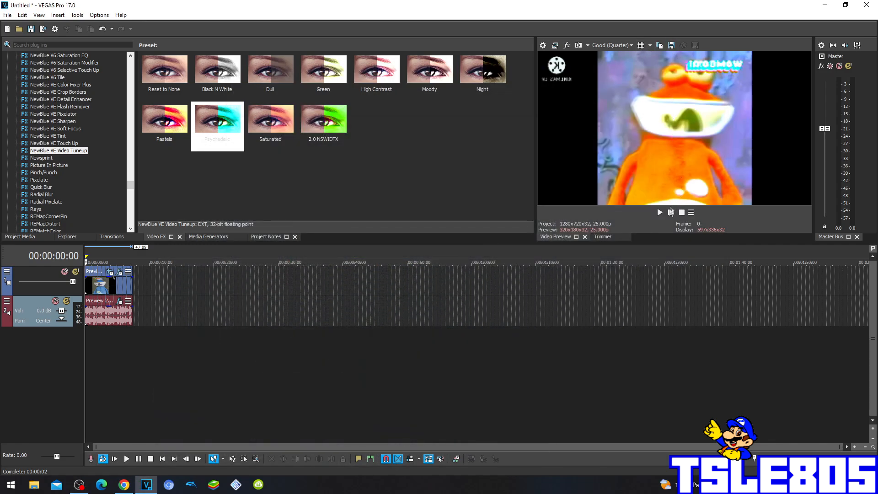
left_click(658, 212)
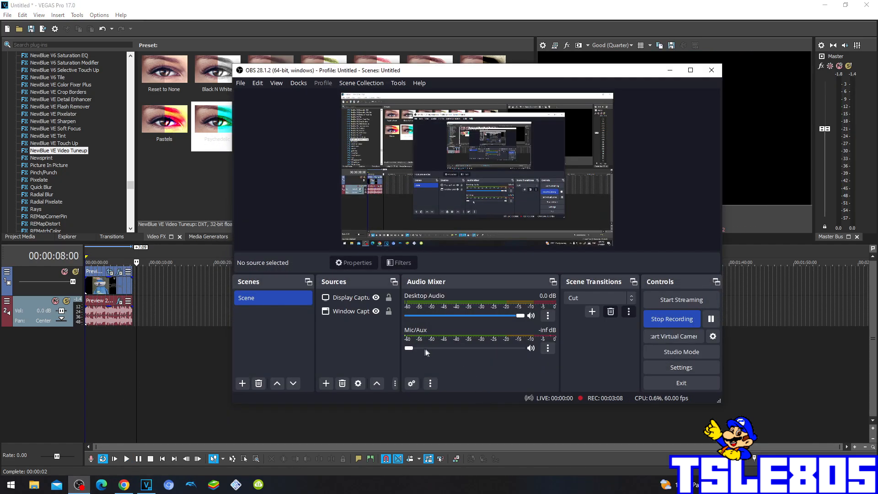
left_click_drag(409, 347, 524, 347)
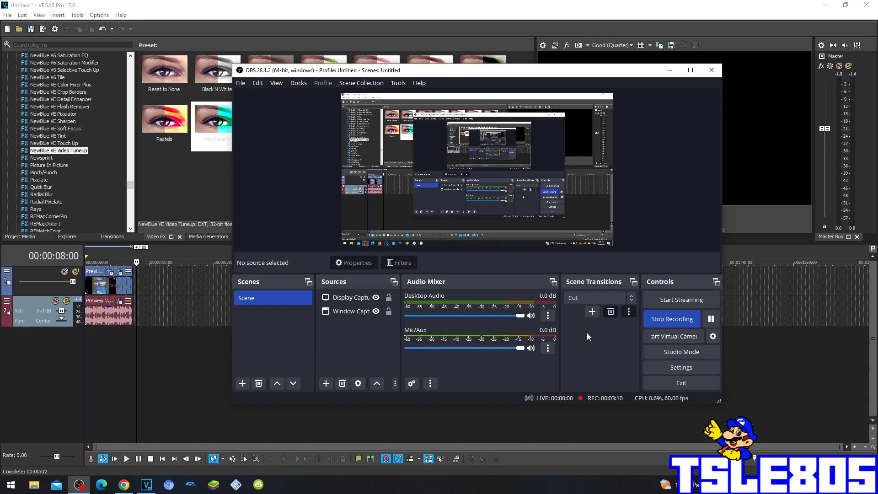